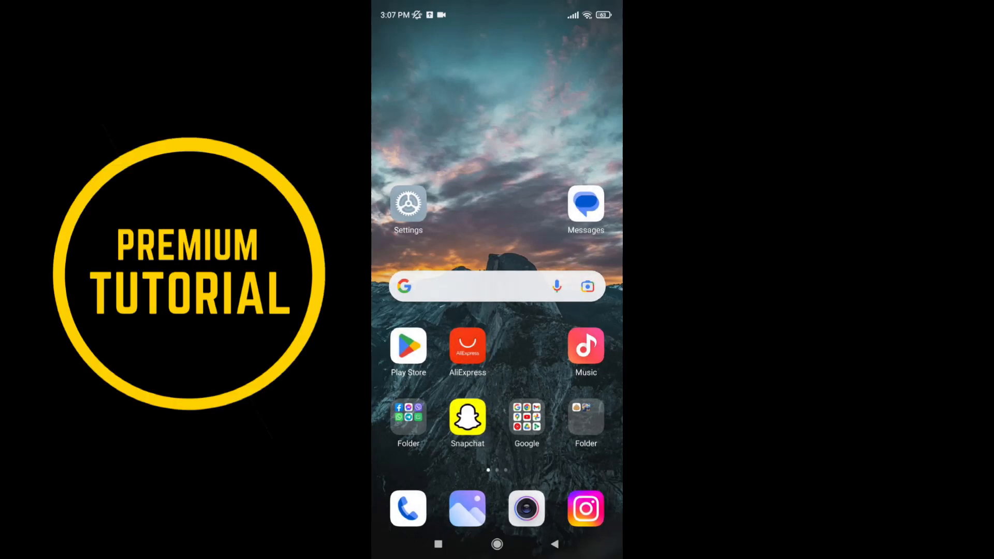
Step: Launch Instagram and go to the account's own profile page
left_click(585, 508)
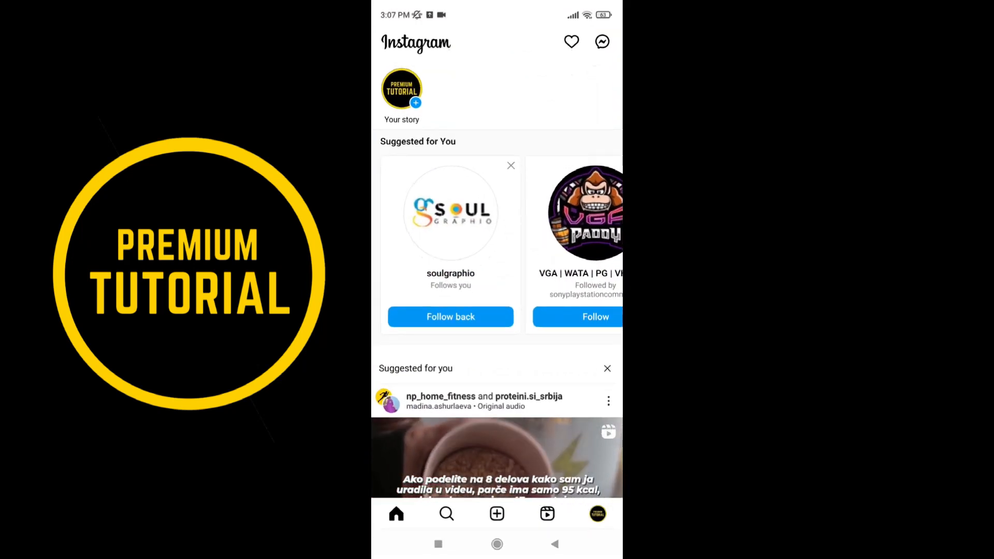
left_click(597, 513)
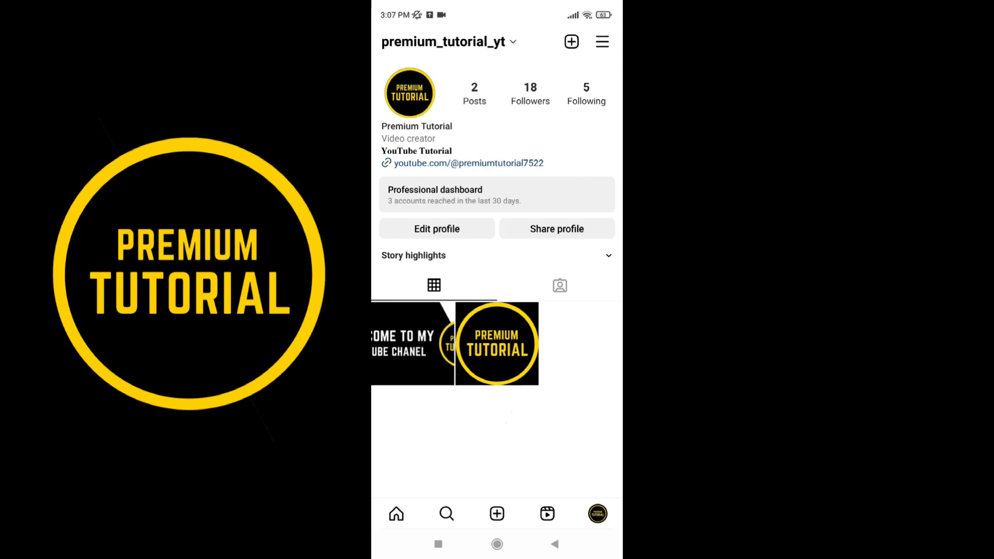
Step: From the profile menu, reach Your activity listing Time spent and other tools
left_click(602, 41)
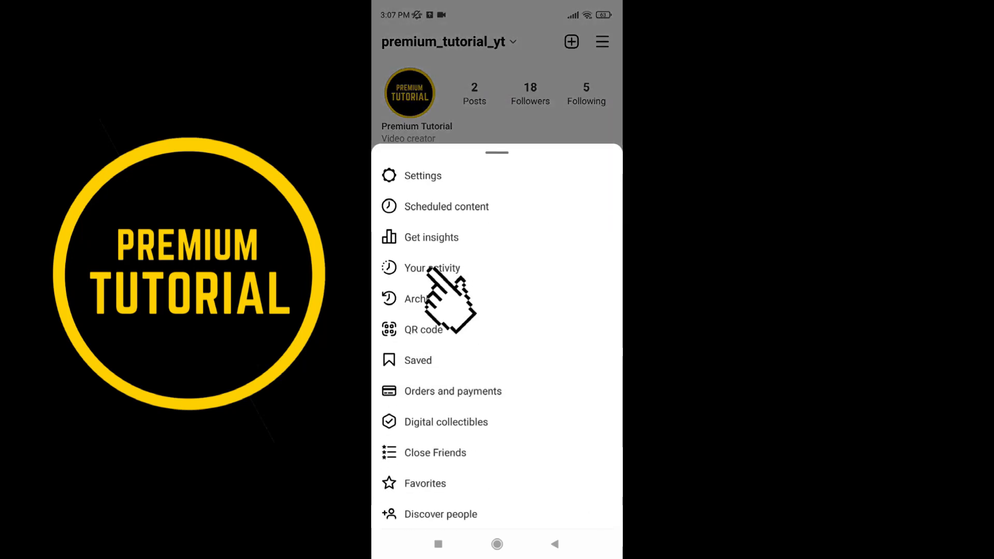
left_click(431, 267)
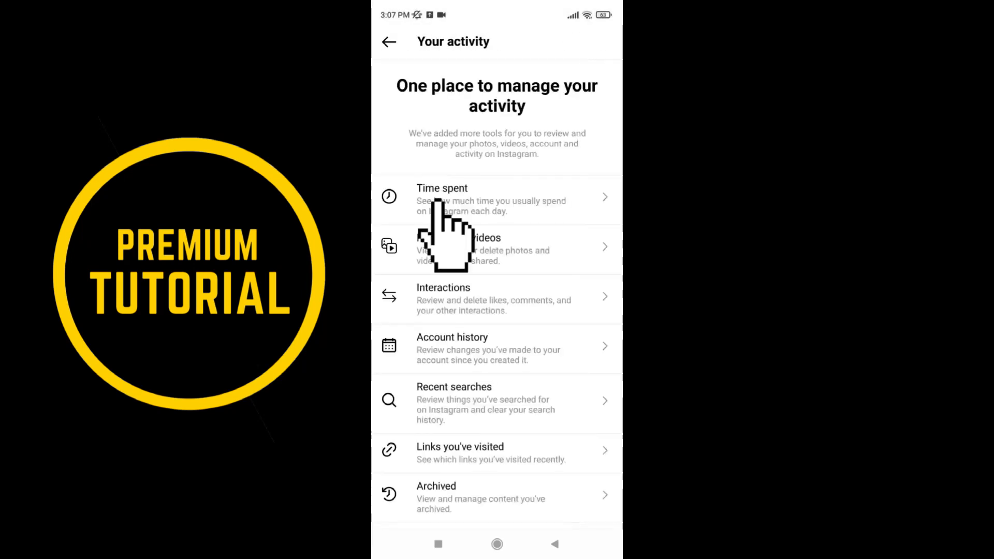